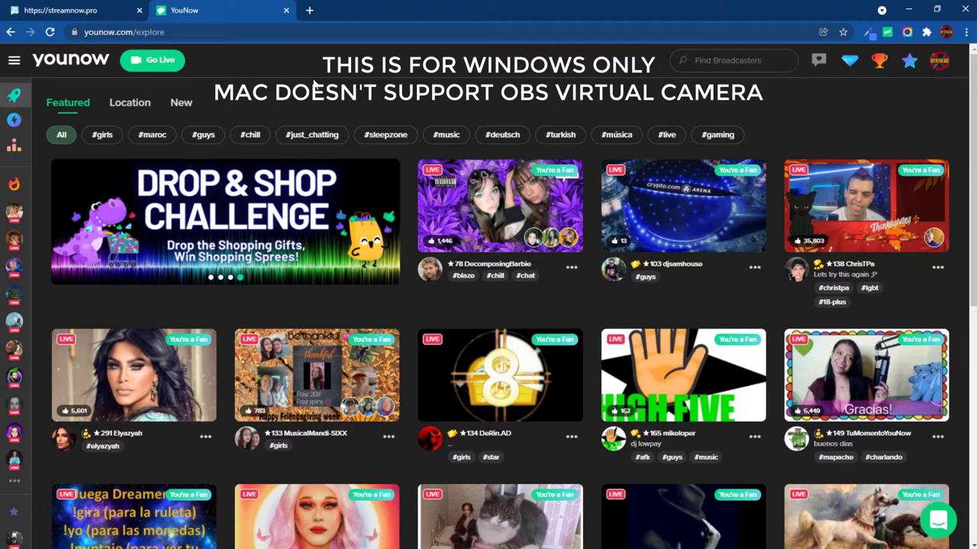
- Switch to the streamnow.pro tab showing the Points System panel running
{"action": "left_click", "coordinate": [72, 10]}
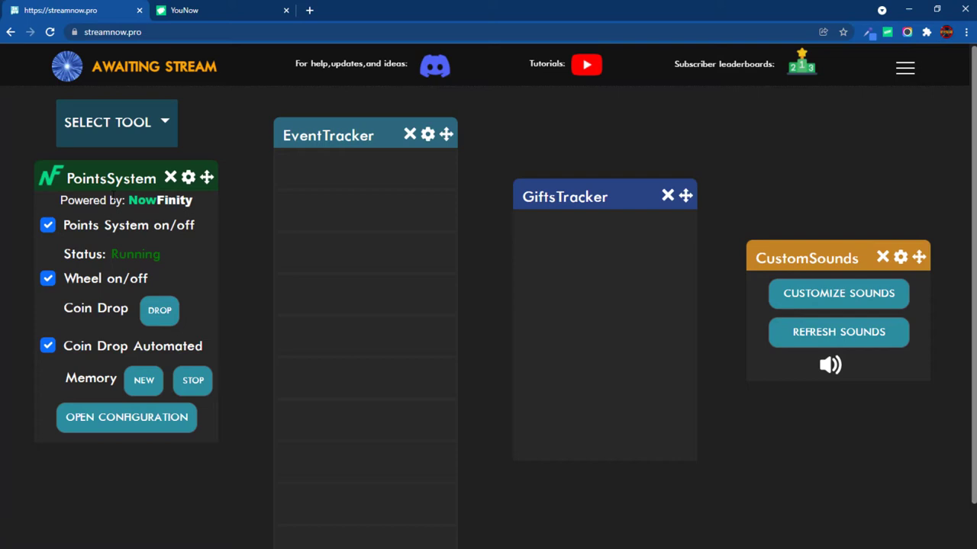
{"action": "mouse_move", "coordinate": [201, 5]}
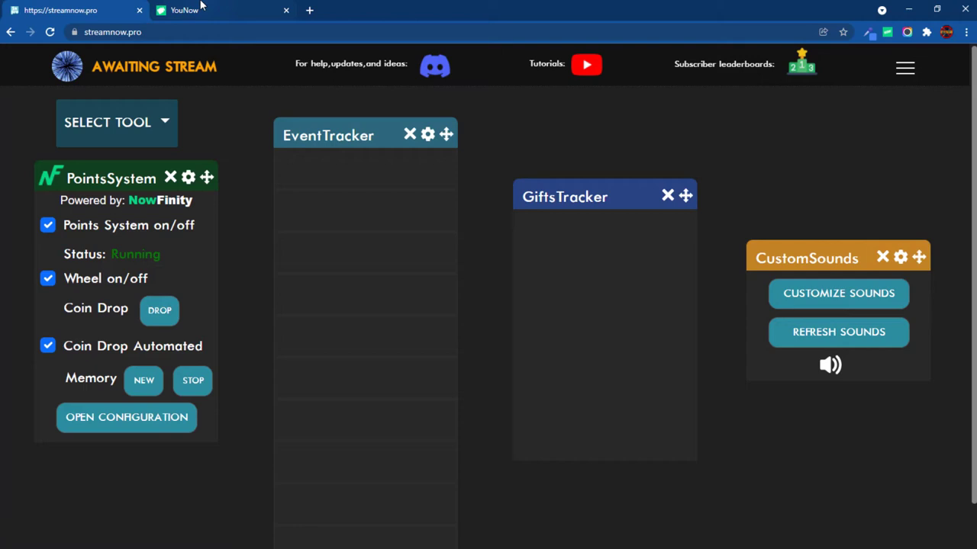
{"action": "mouse_move", "coordinate": [218, 10]}
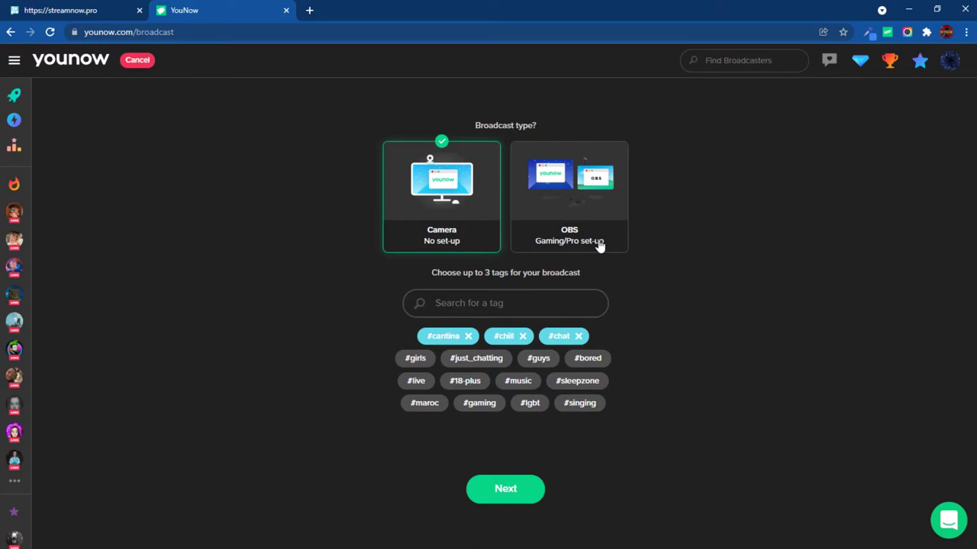
{"action": "mouse_move", "coordinate": [705, 313]}
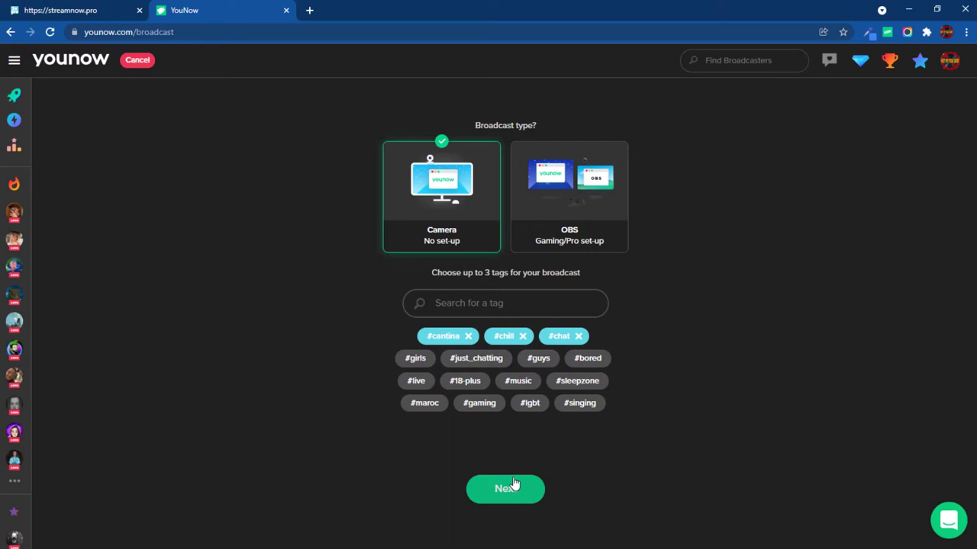
- Confirm Camera broadcast with #cantina, #chill and #chat tags and continue
{"action": "left_click", "coordinate": [505, 488]}
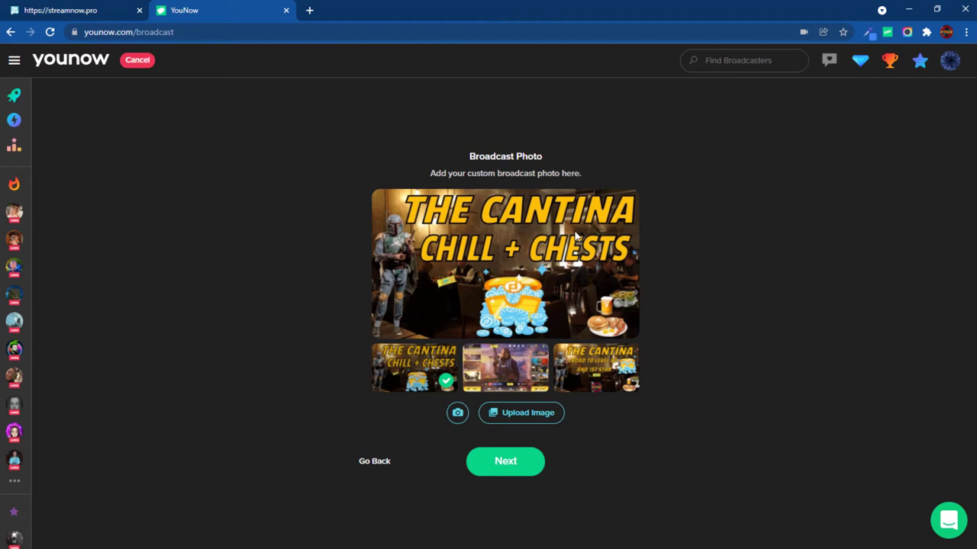
- Keep The Cantina thumbnail as broadcast photo and proceed to Broadcast Preview
{"action": "left_click", "coordinate": [506, 461]}
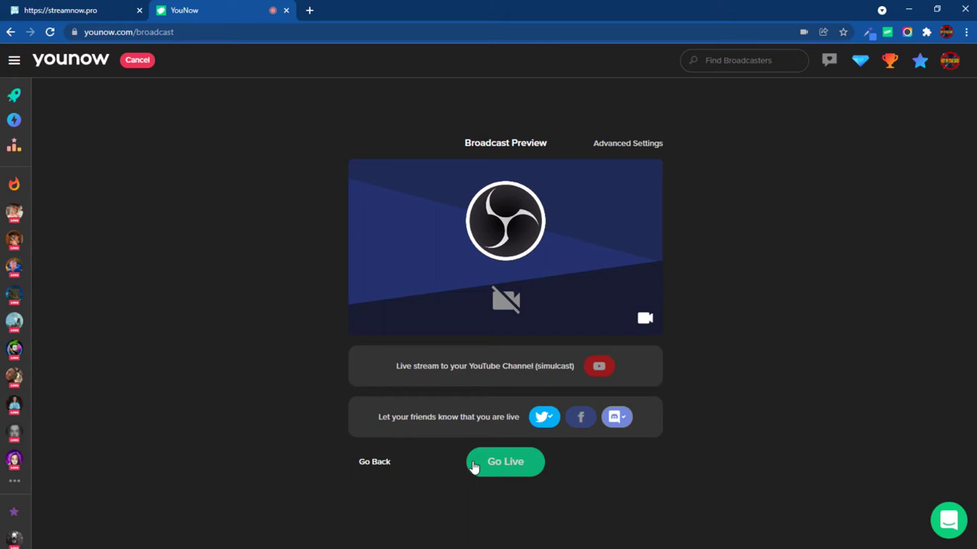
{"action": "mouse_move", "coordinate": [628, 144]}
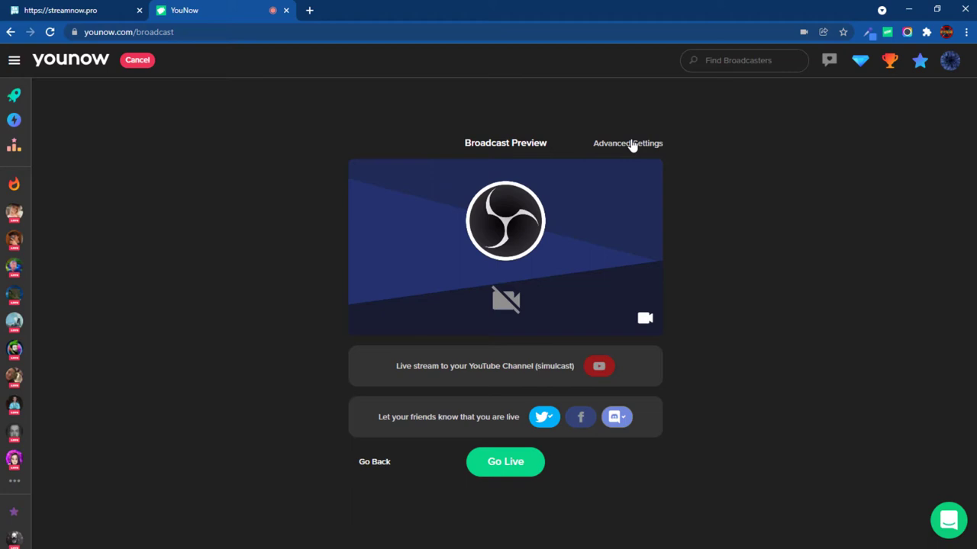
- Open Advanced Settings showing Realtek microphone and OBS Virtual Camera checked
{"action": "left_click", "coordinate": [628, 143]}
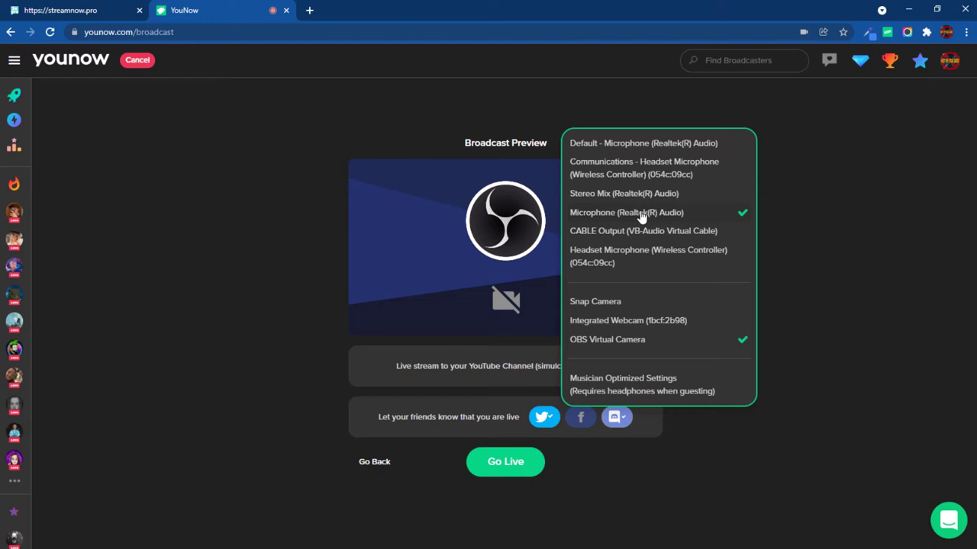
{"action": "mouse_move", "coordinate": [619, 172]}
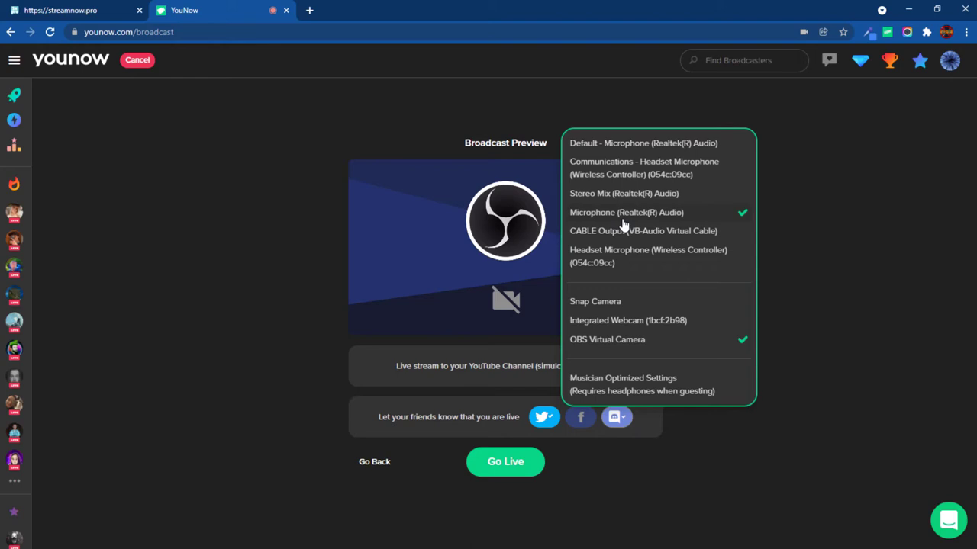
{"action": "mouse_move", "coordinate": [607, 350]}
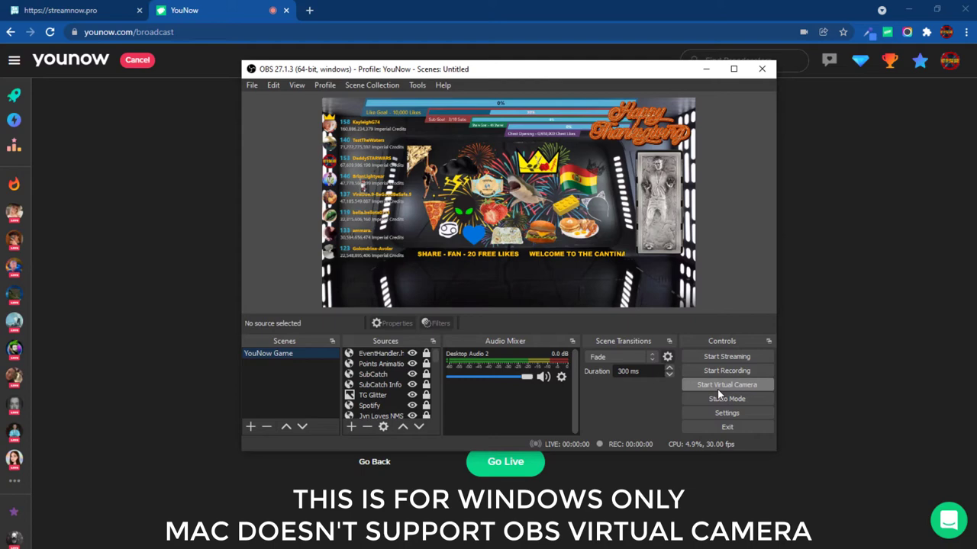
- Start the OBS Studio virtual camera from the Controls dock
{"action": "left_click", "coordinate": [726, 384]}
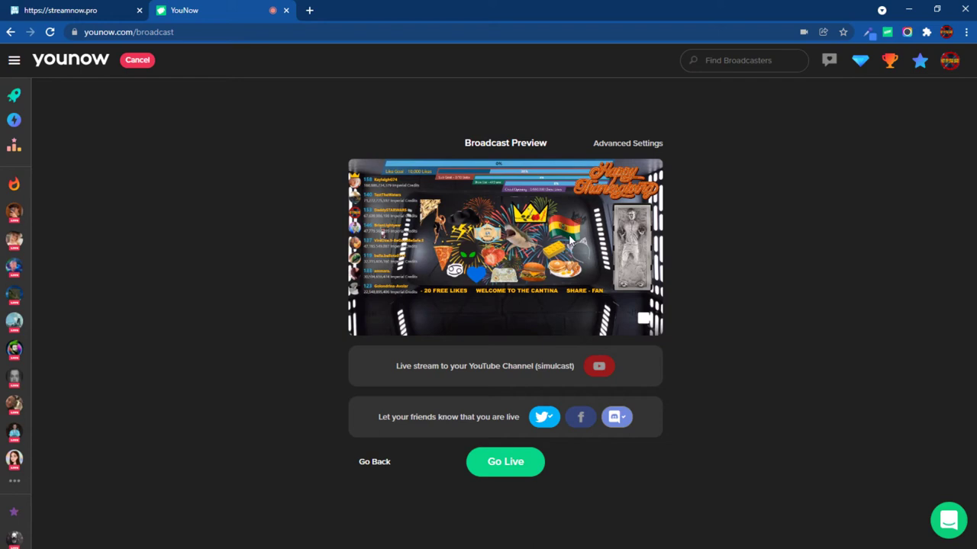
- Go live from Broadcast Preview, then return to the browser tab
{"action": "left_click", "coordinate": [505, 462]}
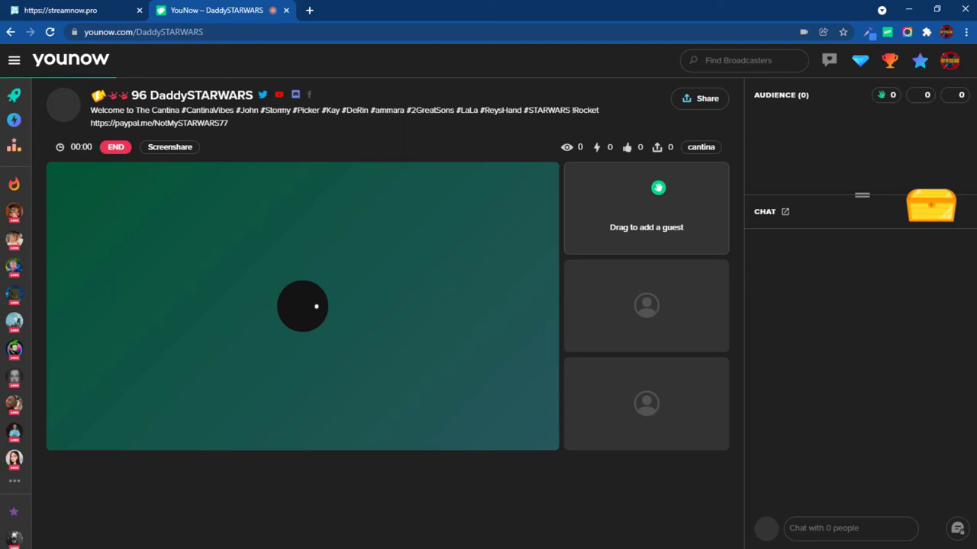
{"action": "left_click", "coordinate": [72, 10]}
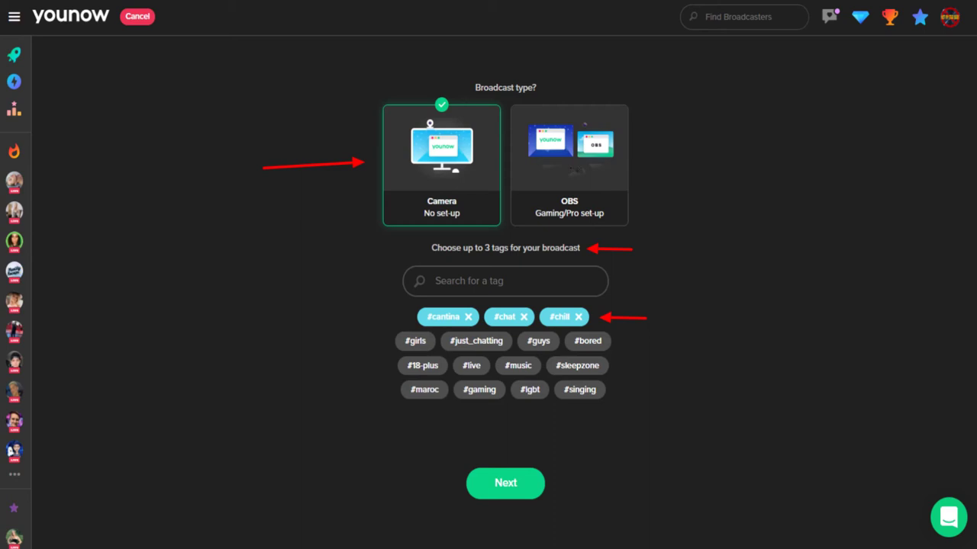
- Repeat setup past the tags step, open Advanced Settings, and go live again
{"action": "left_click", "coordinate": [505, 483]}
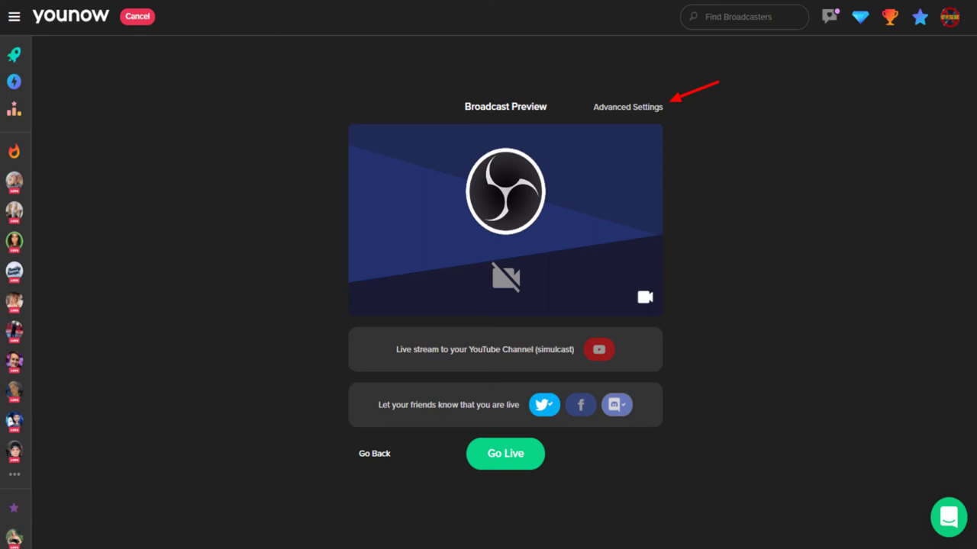
{"action": "left_click", "coordinate": [627, 107]}
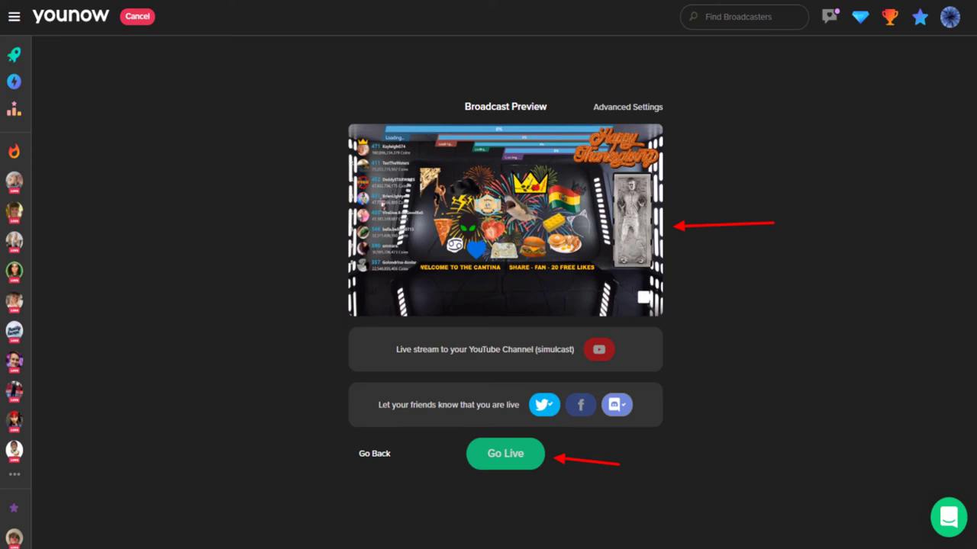
{"action": "left_click", "coordinate": [505, 454]}
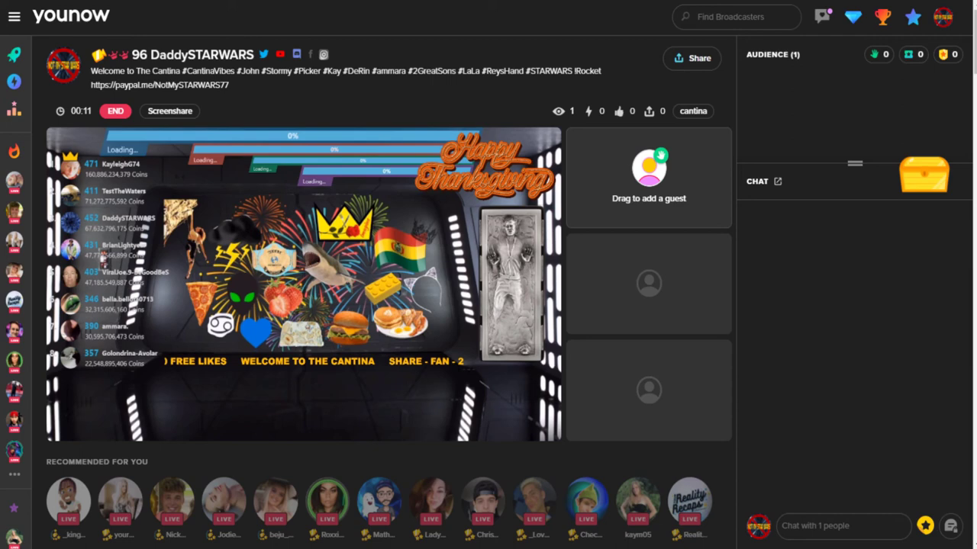